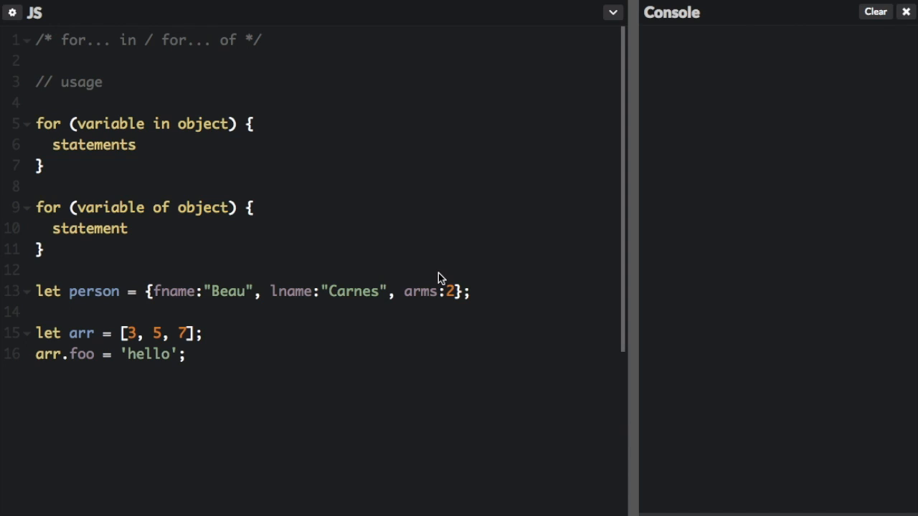
pyautogui.moveTo(47, 134)
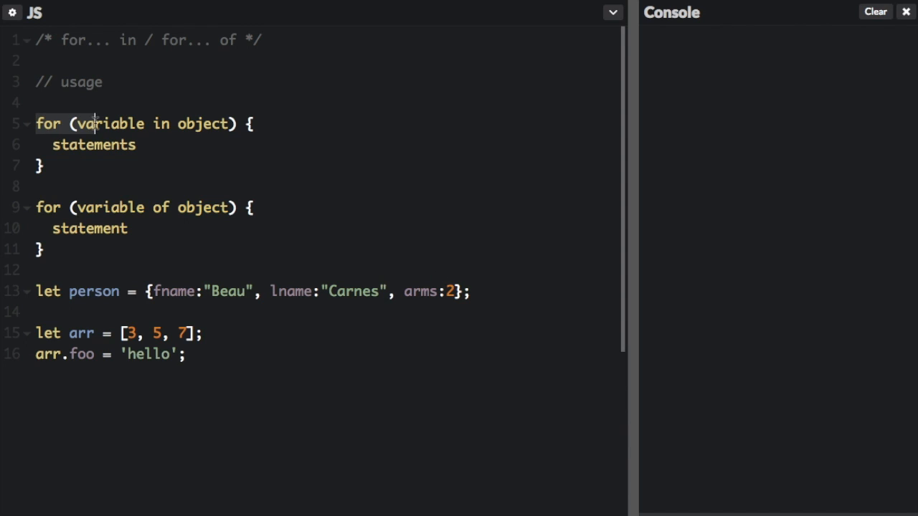
# Step: Review the for...in and for...of template placeholders, then comment out both template blocks
pyautogui.doubleClick(110, 123)
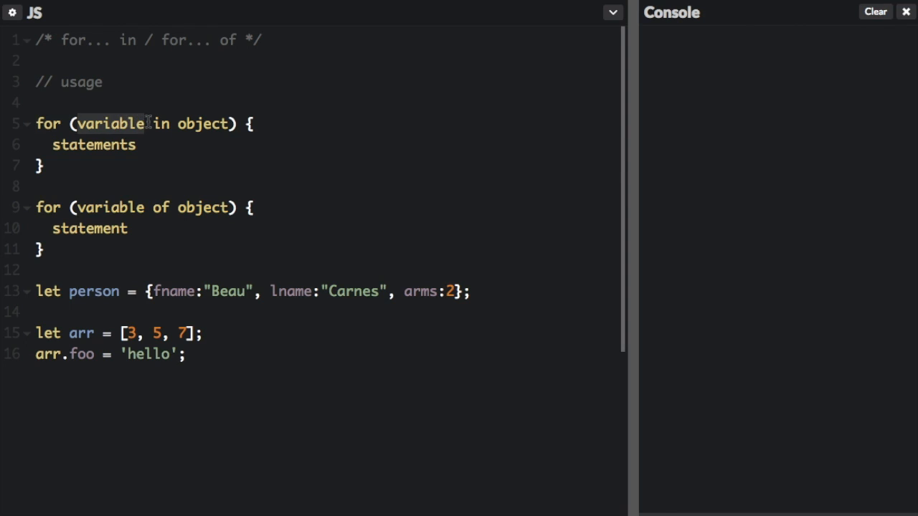
pyautogui.doubleClick(202, 123)
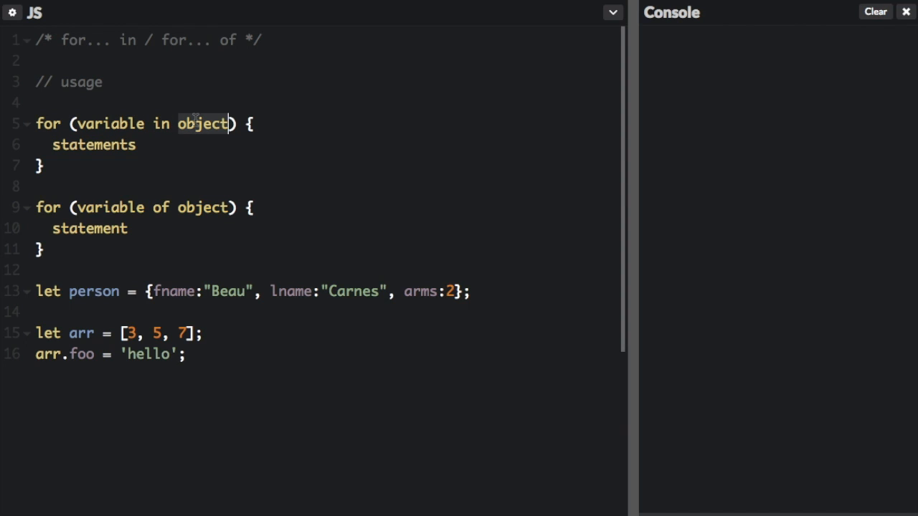
pyautogui.doubleClick(93, 145)
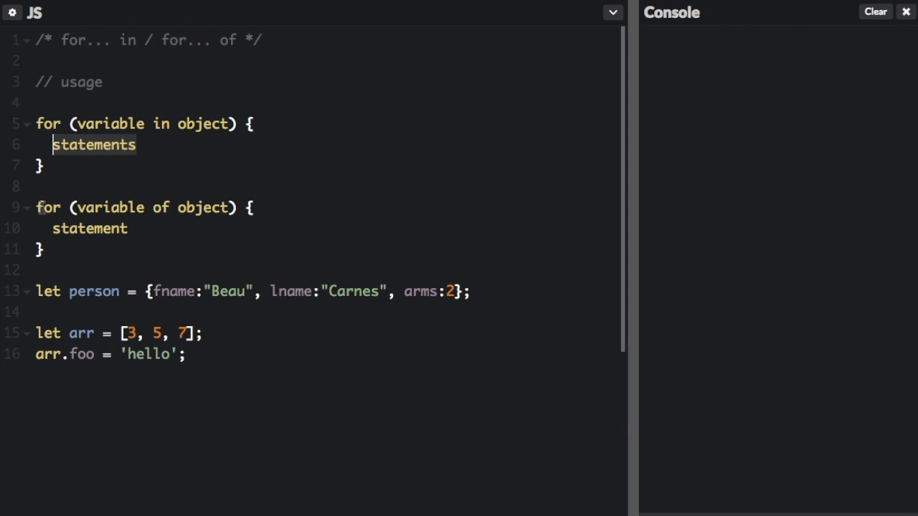
pyautogui.doubleClick(109, 207)
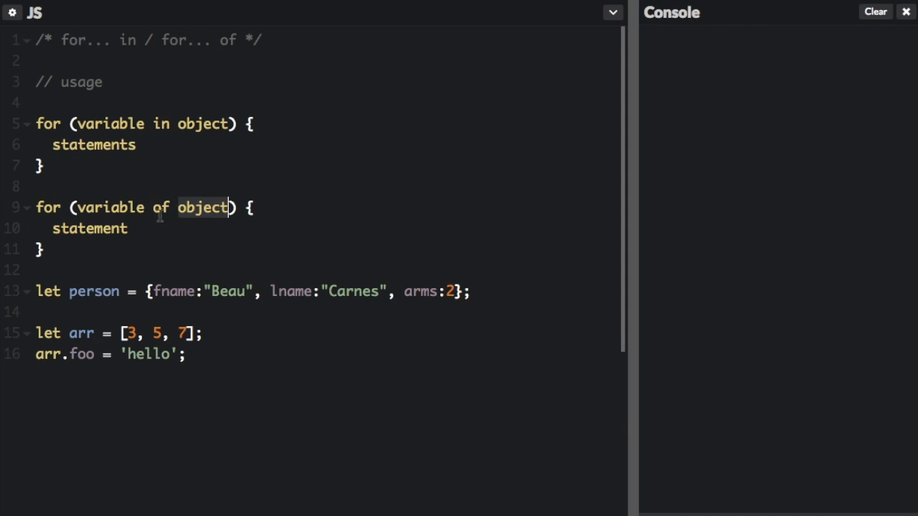
pyautogui.doubleClick(88, 228)
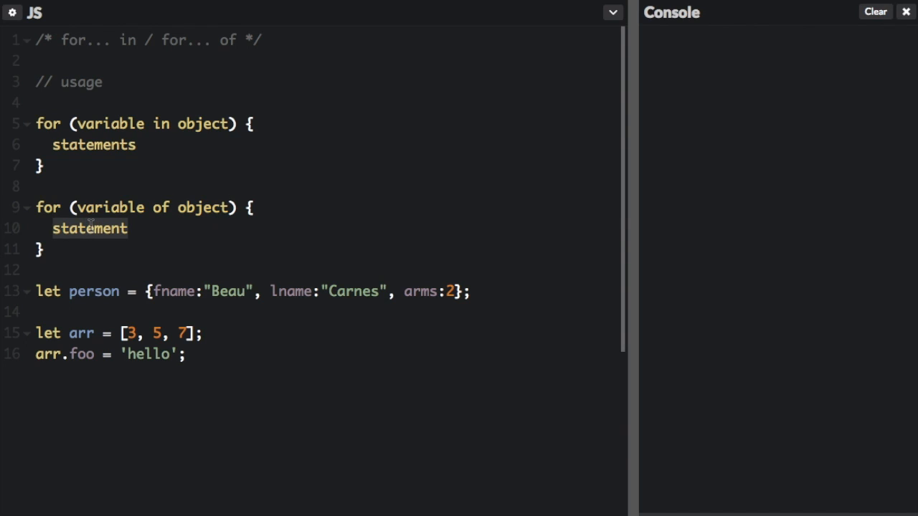
pyautogui.click(43, 249)
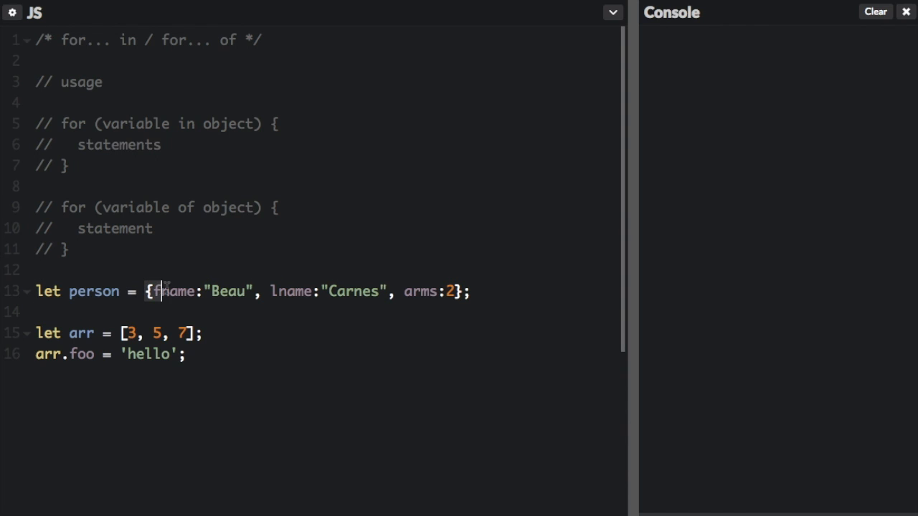
# Step: Review the person object's properties, the arr values 3, 5, 7 and the custom foo = 'hello' property
pyautogui.moveTo(147, 292); pyautogui.dragTo(371, 291)
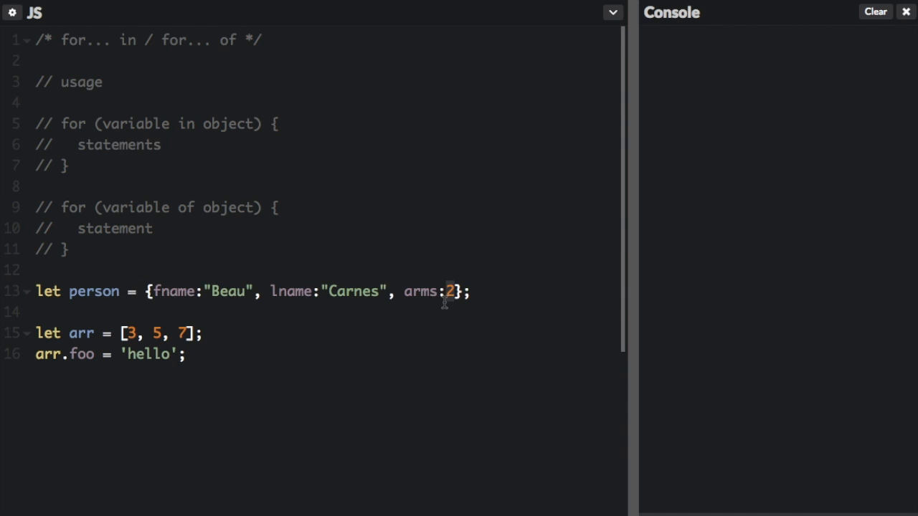
pyautogui.doubleClick(91, 292)
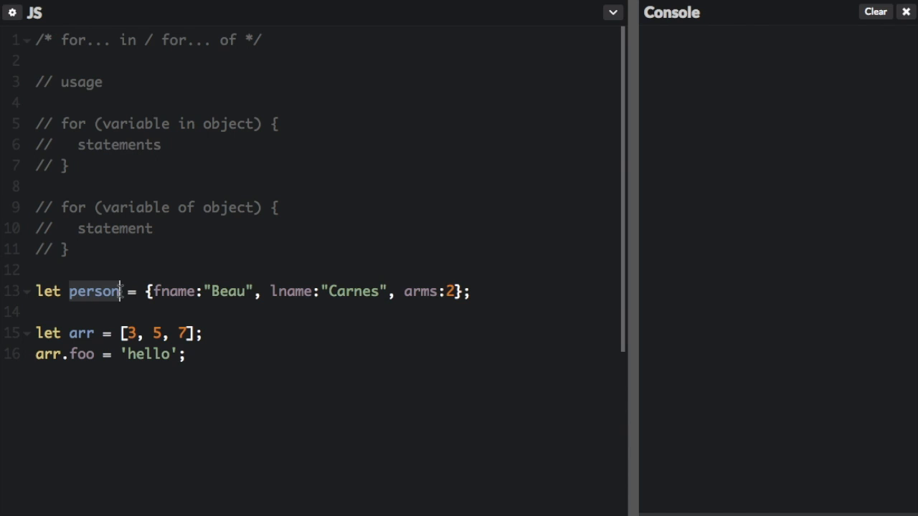
pyautogui.doubleClick(81, 334)
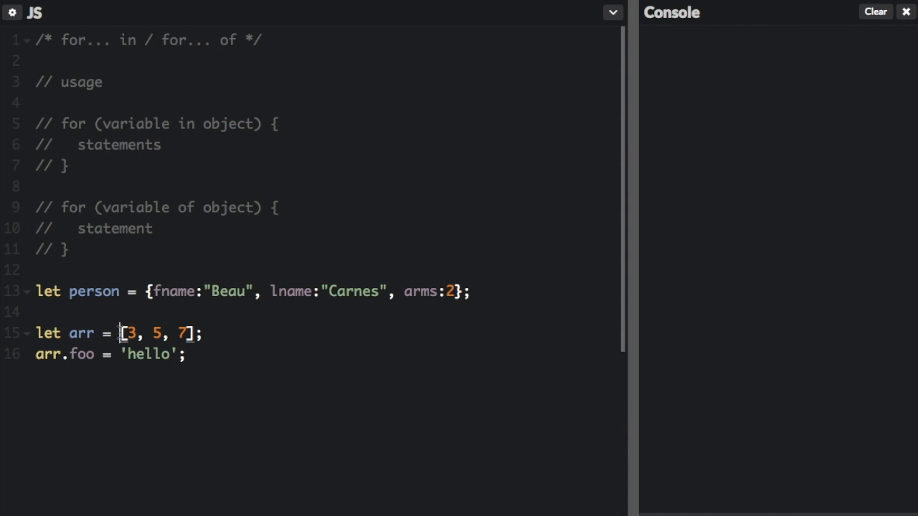
pyautogui.moveTo(122, 334); pyautogui.dragTo(193, 334)
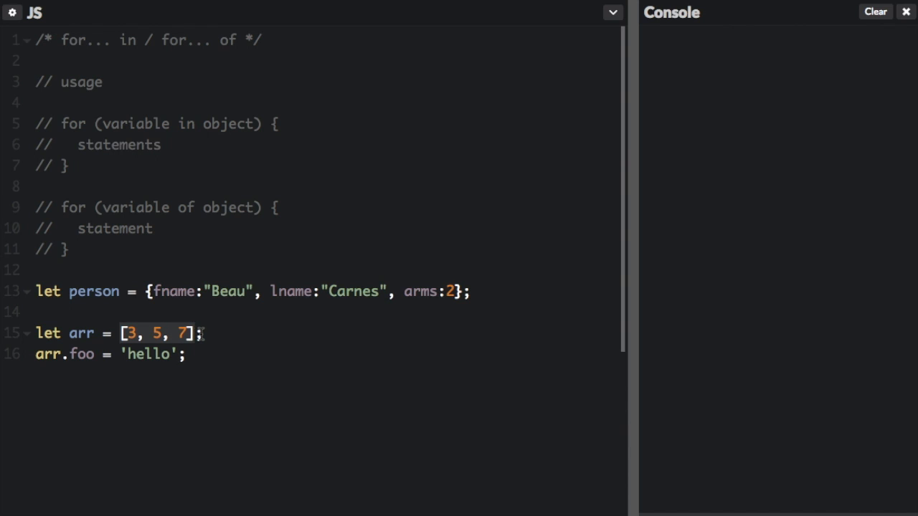
pyautogui.click(81, 355)
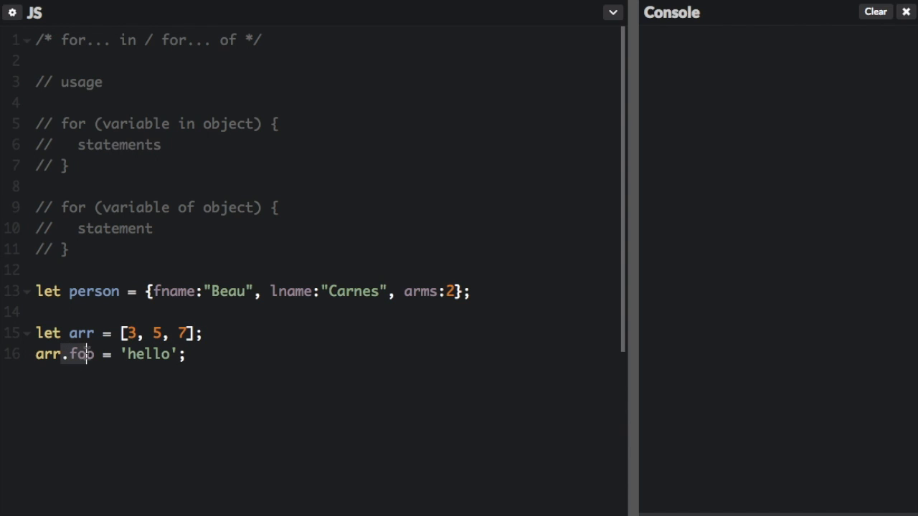
pyautogui.click(143, 354)
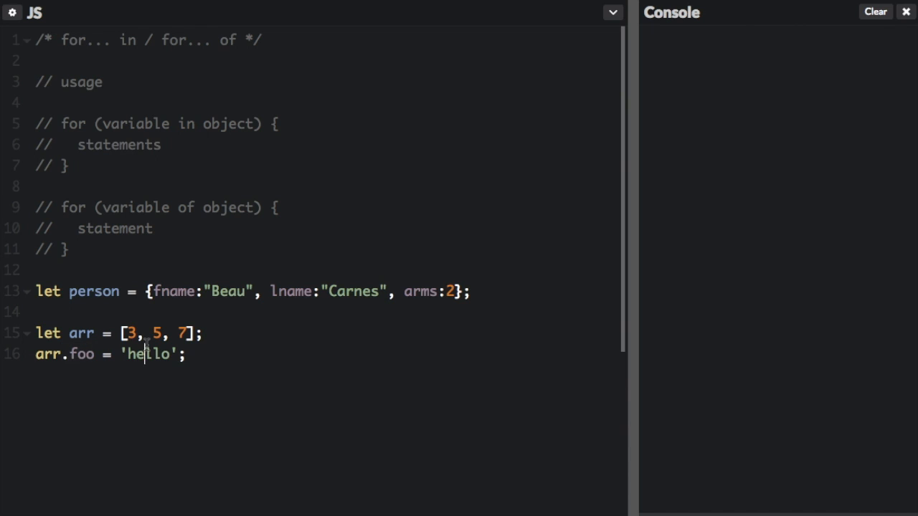
# Step: Add two blank lines after the arr.foo = 'hello' assignment for the loop code
pyautogui.press('Enter')
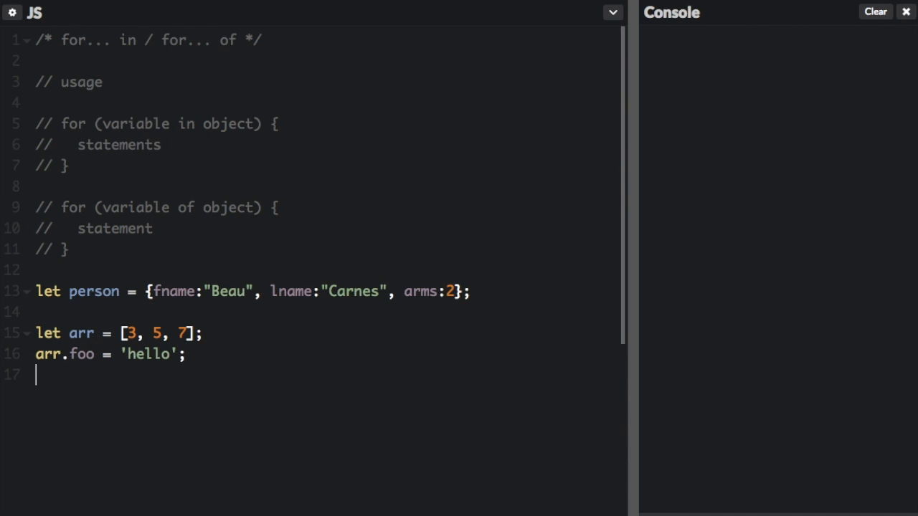
pyautogui.press('Enter')
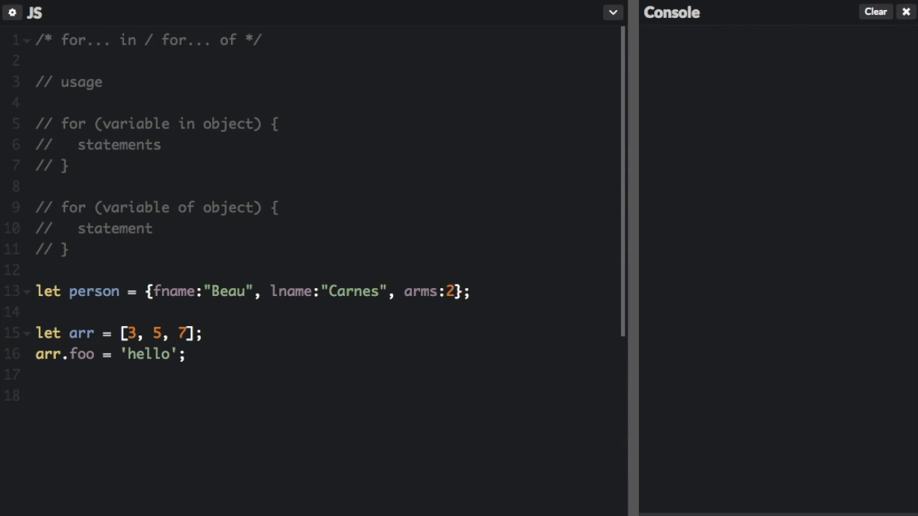
pyautogui.write('let text = "";')
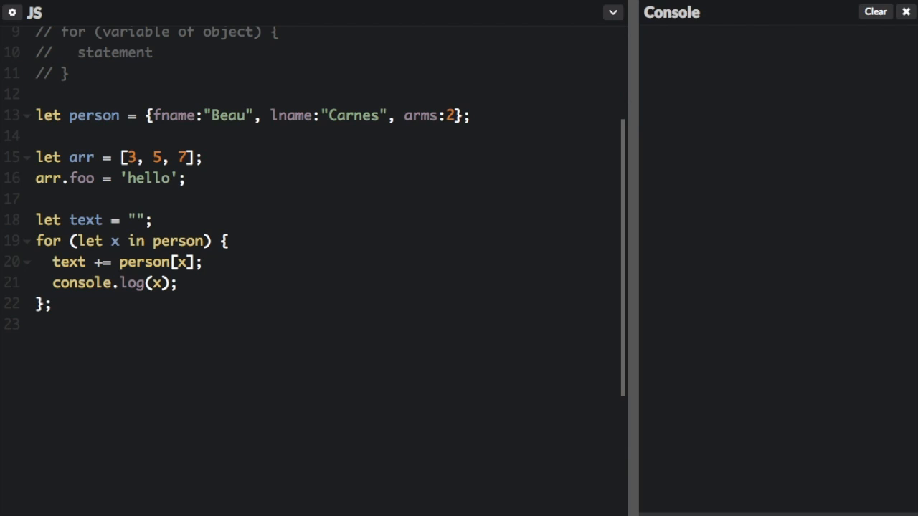
pyautogui.write('console.log(text);')
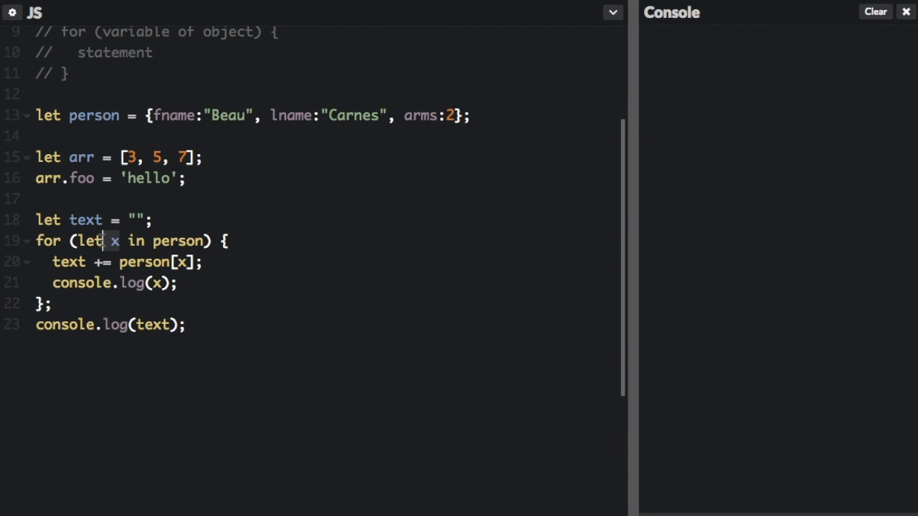
pyautogui.click(185, 240)
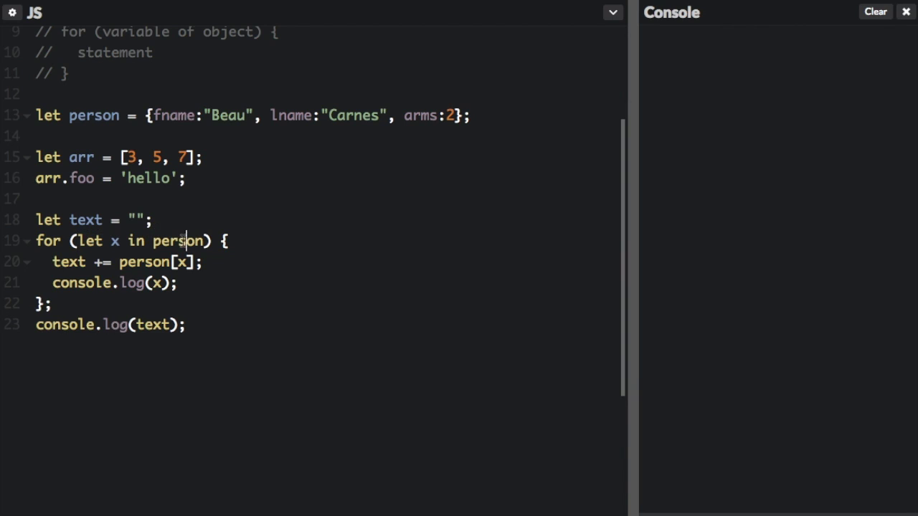
pyautogui.doubleClick(180, 240)
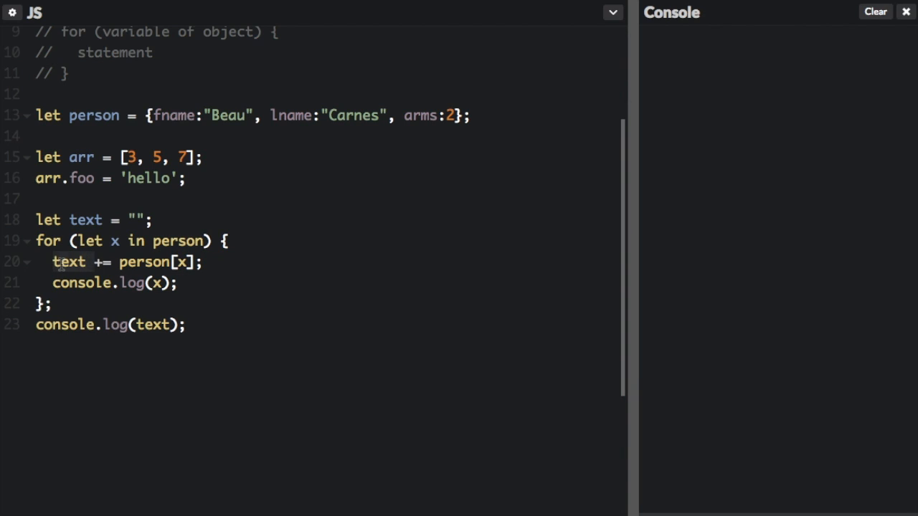
pyautogui.doubleClick(85, 220)
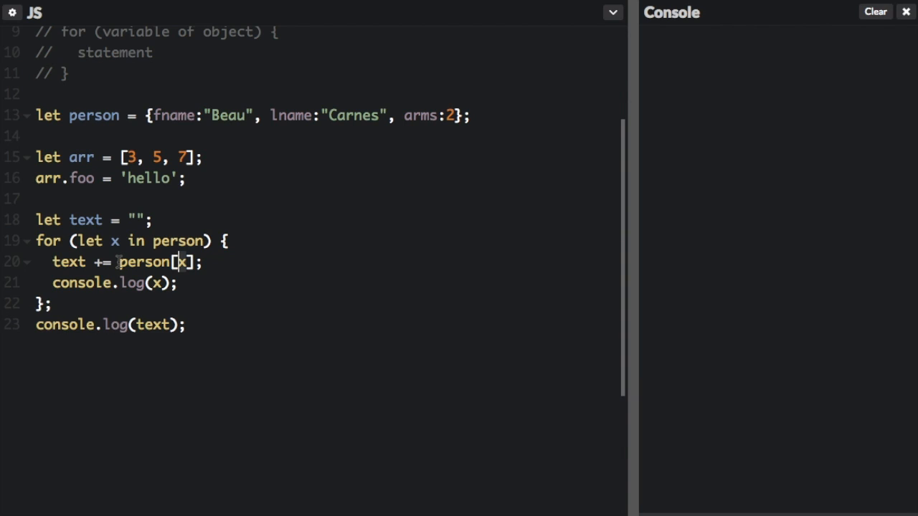
pyautogui.moveTo(74, 263)
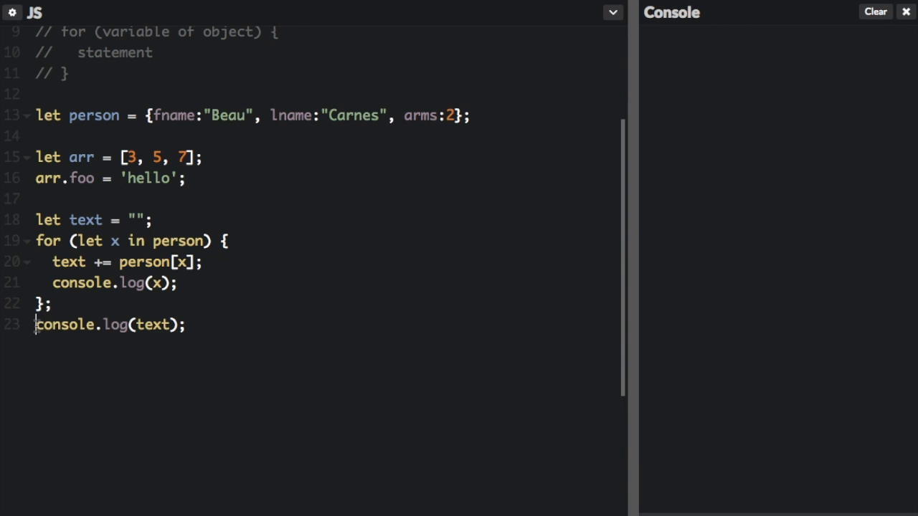
# Step: Run the pen so the console logs fname, lname, arms and then BeauCarnes2
pyautogui.click(71, 263)
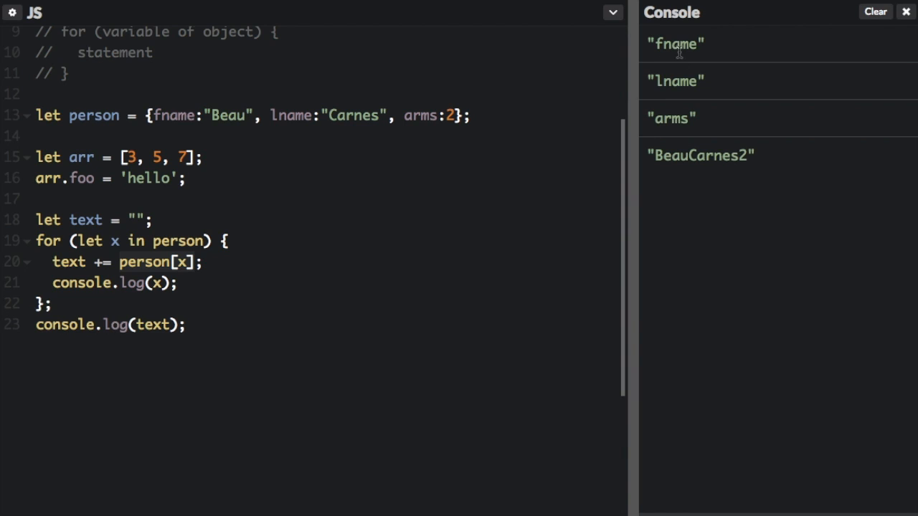
pyautogui.doubleClick(675, 80)
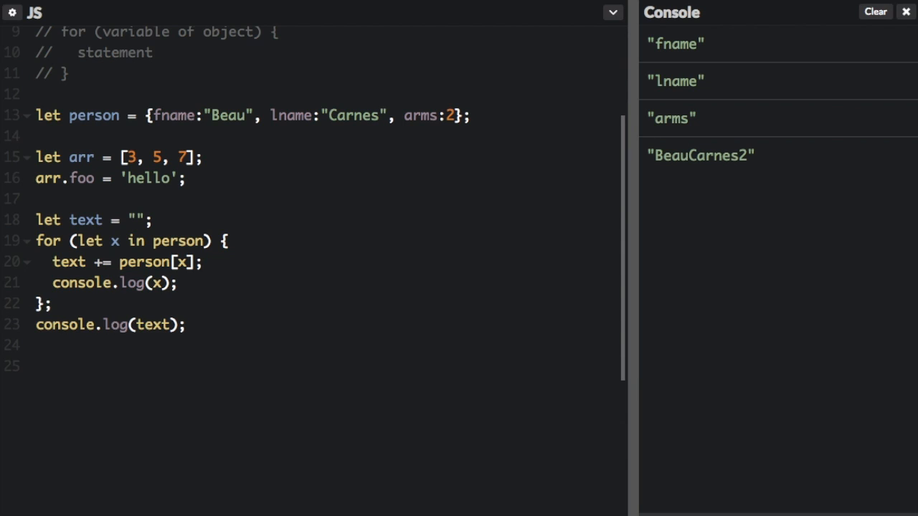
# Step: Write a for...in loop over arr that logs each index: 0, 1, 2, foo
pyautogui.click(34, 157)
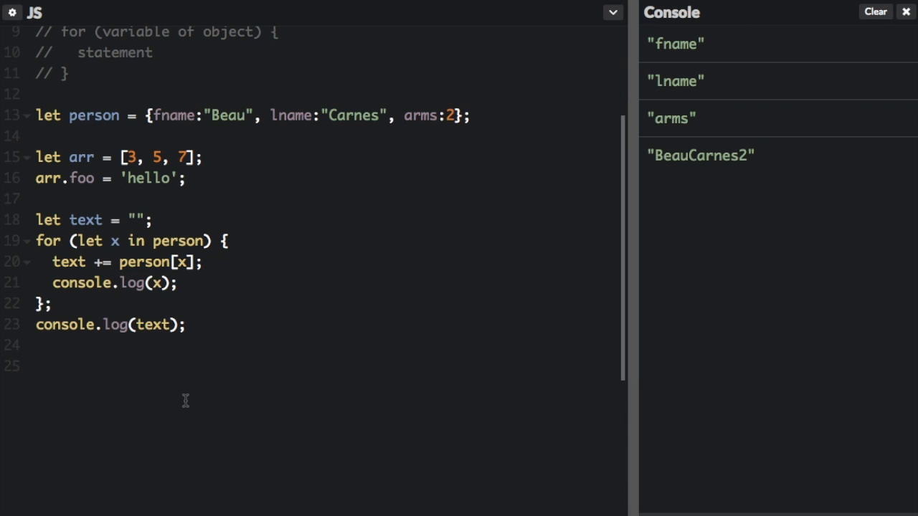
pyautogui.write('for (let i in arr) {')
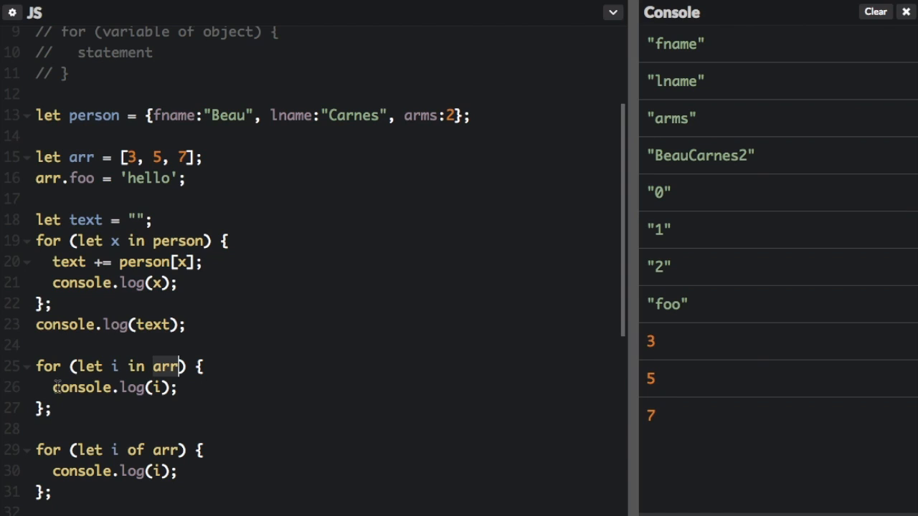
pyautogui.click(166, 388)
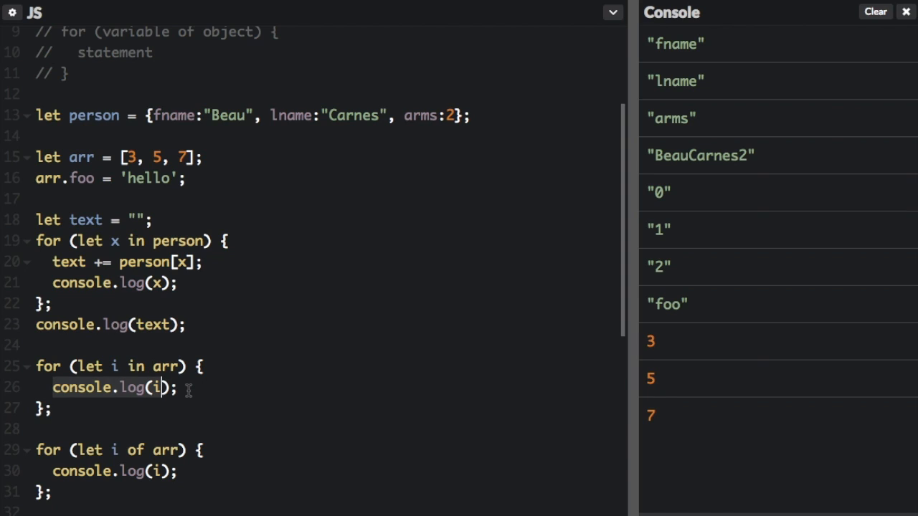
pyautogui.moveTo(113, 107)
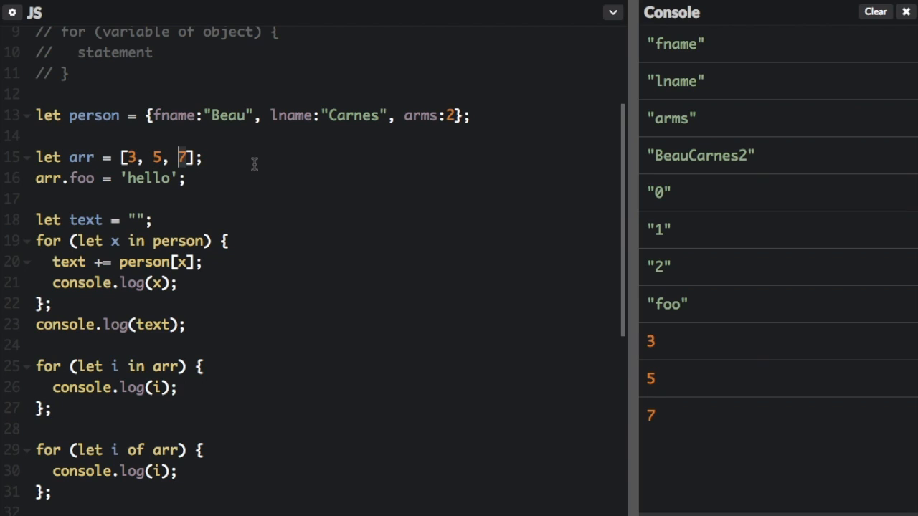
pyautogui.moveTo(691, 306)
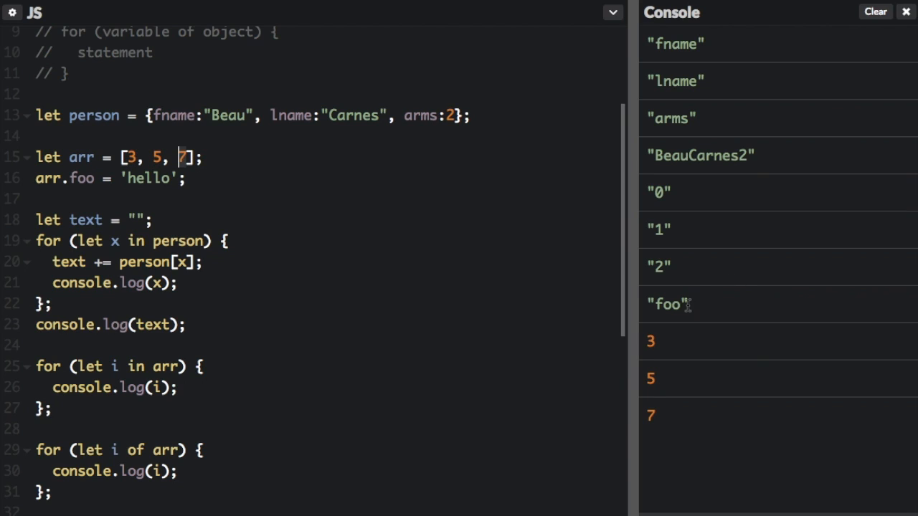
pyautogui.doubleClick(667, 304)
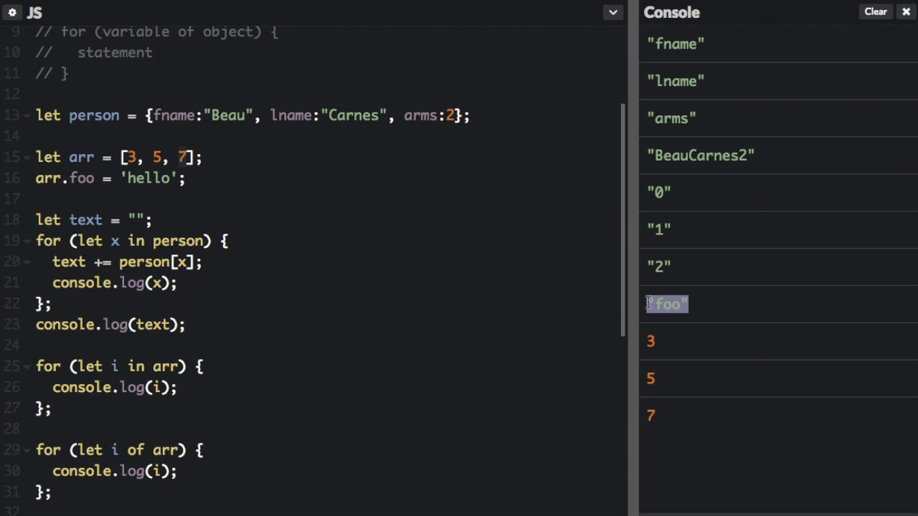
pyautogui.moveTo(188, 192)
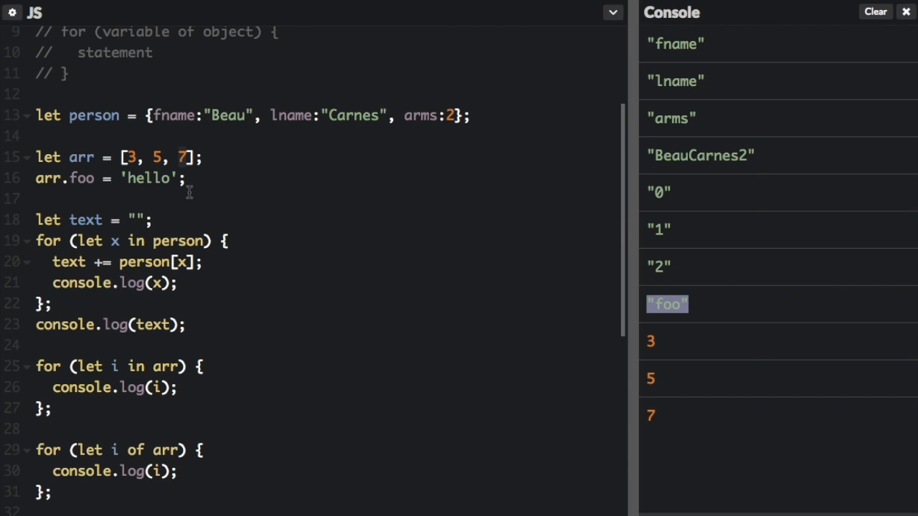
pyautogui.click(74, 178)
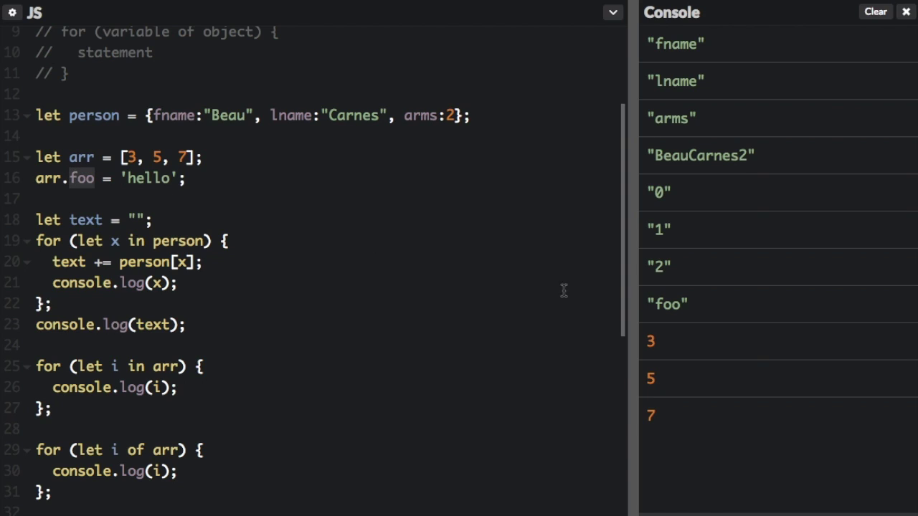
pyautogui.moveTo(677, 309)
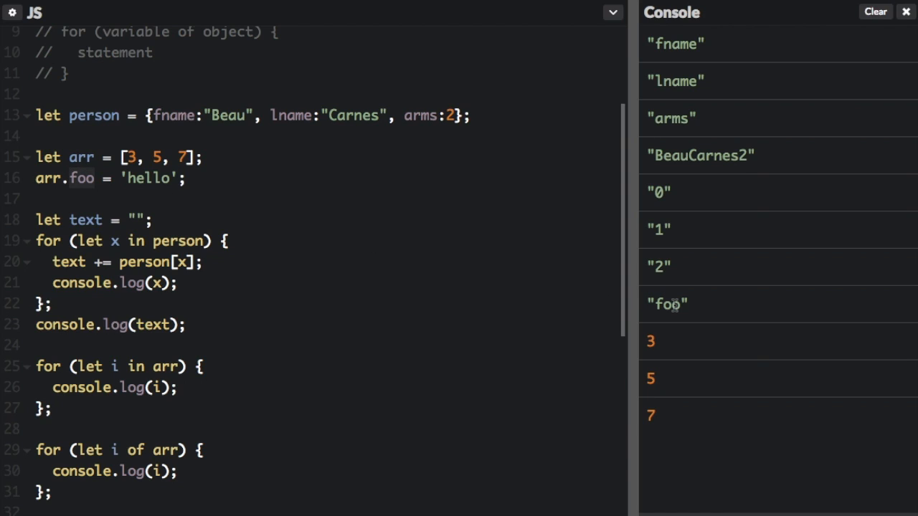
pyautogui.moveTo(146, 367)
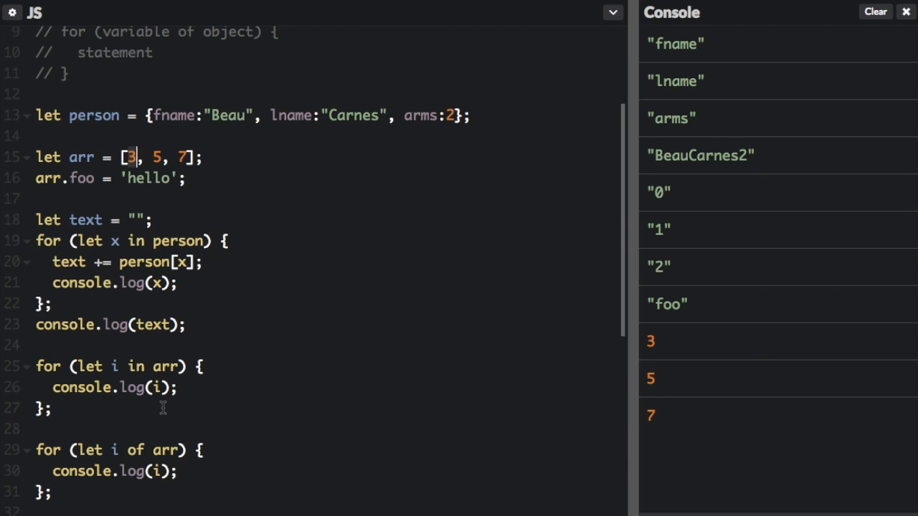
pyautogui.moveTo(159, 154)
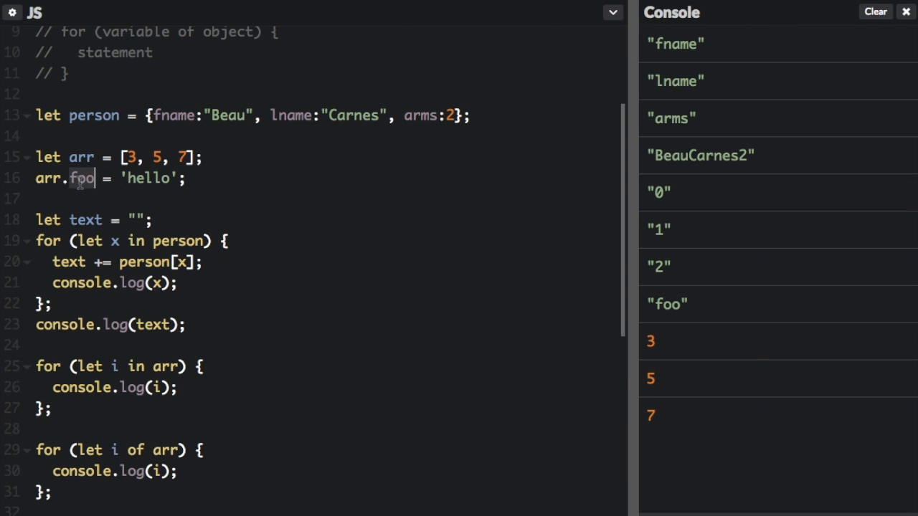
pyautogui.moveTo(321, 276)
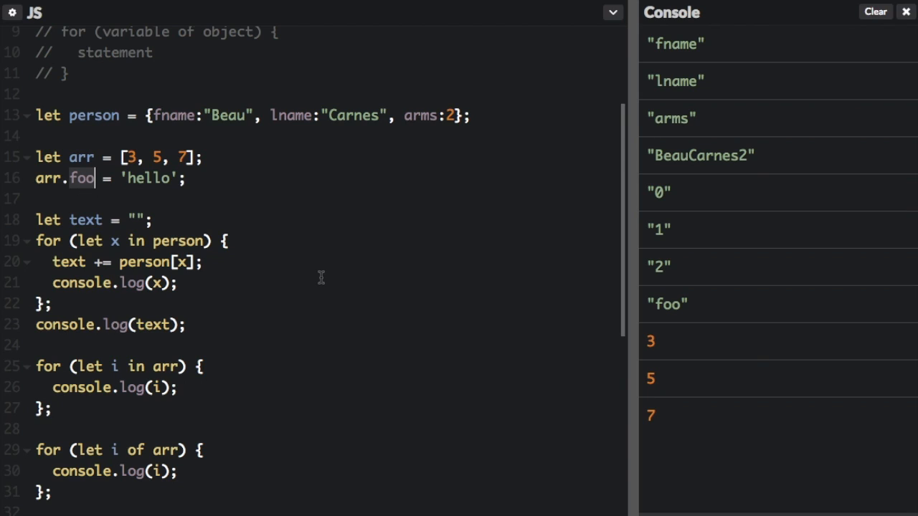